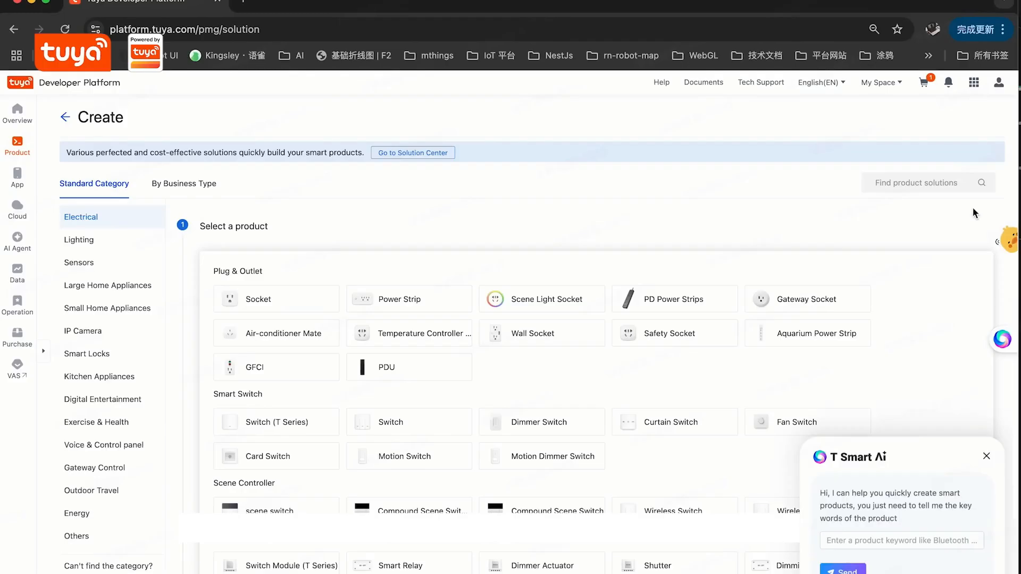
Create the Wi-Fi and Bluetooth LE dream strip-light product and view its AI capabilities.
left_click(79, 239)
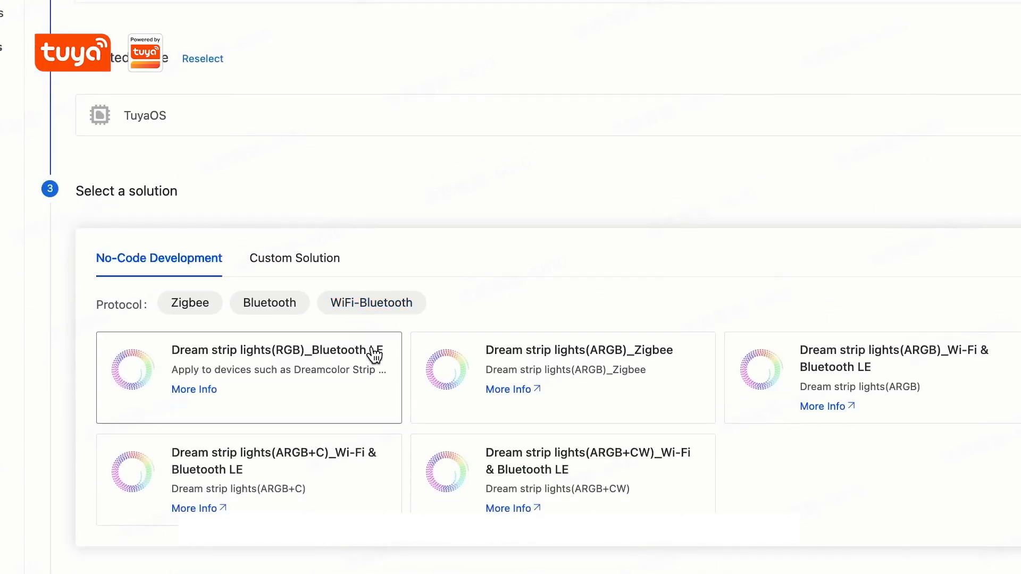
mouse_move(861, 391)
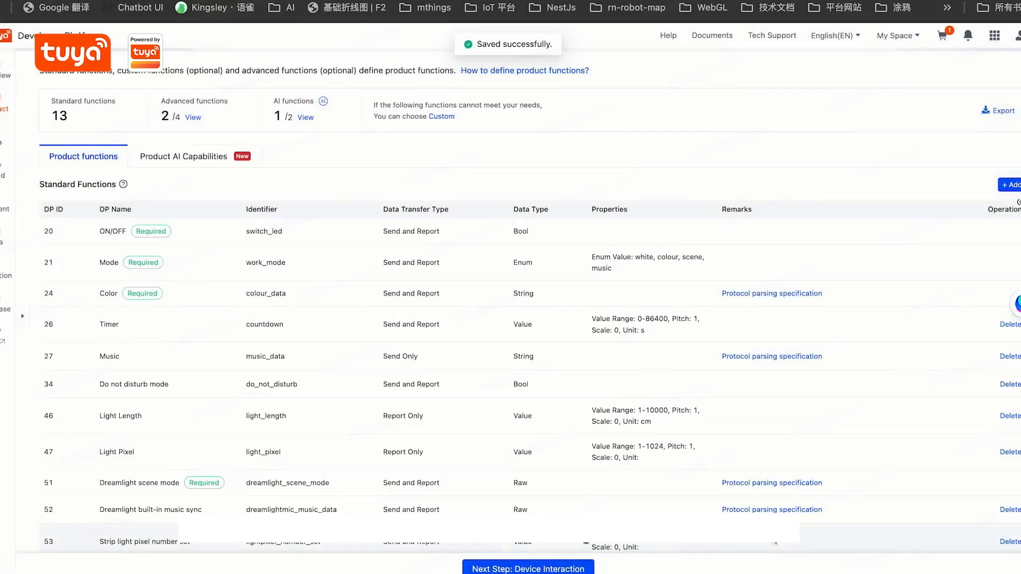
left_click(23, 192)
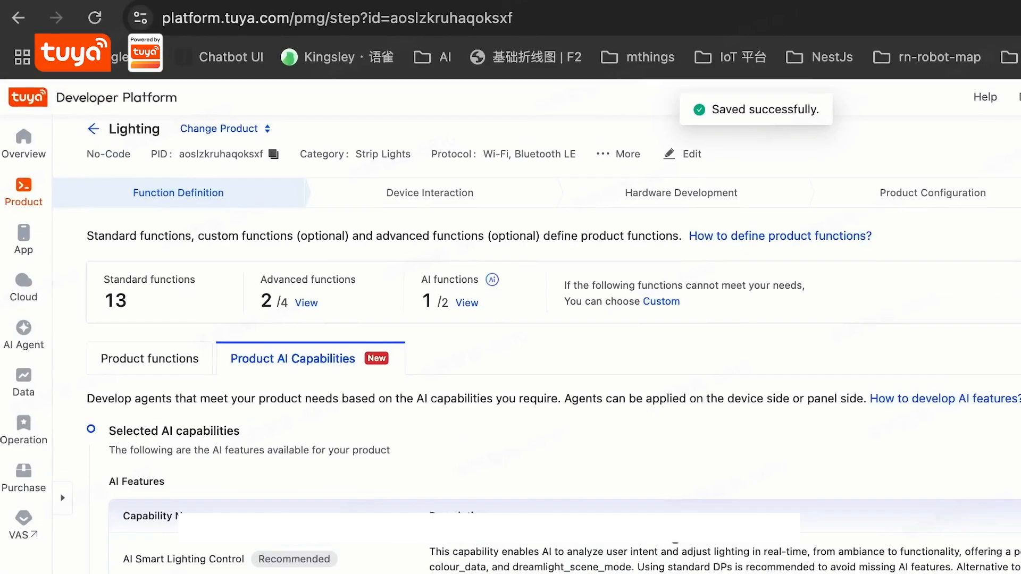
Check Smart AI Secondary Display and hardware modules, then the WIFI_BLE_DreamStripLightV6 panel.
left_click(429, 193)
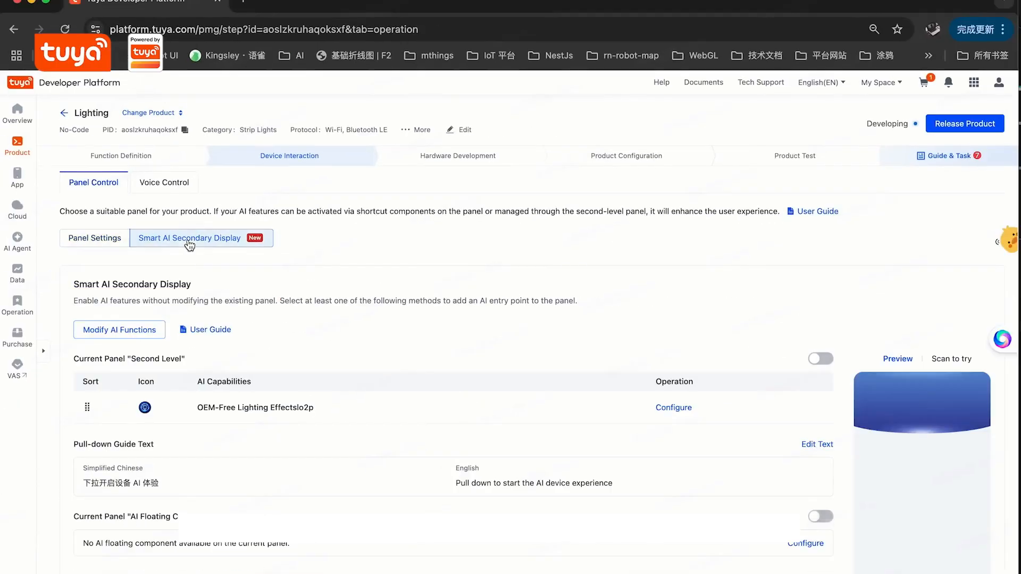
left_click(457, 156)
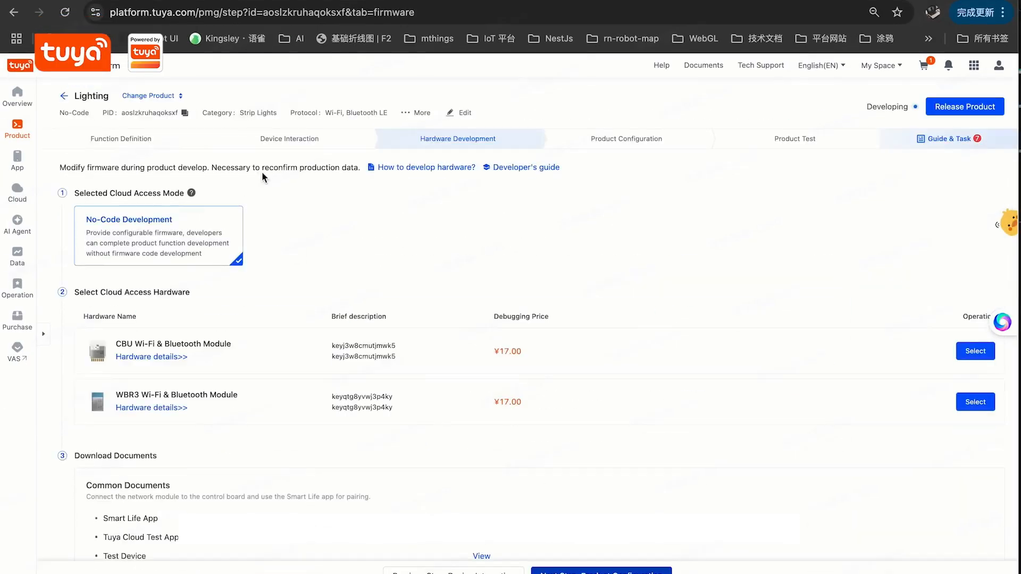
left_click(289, 139)
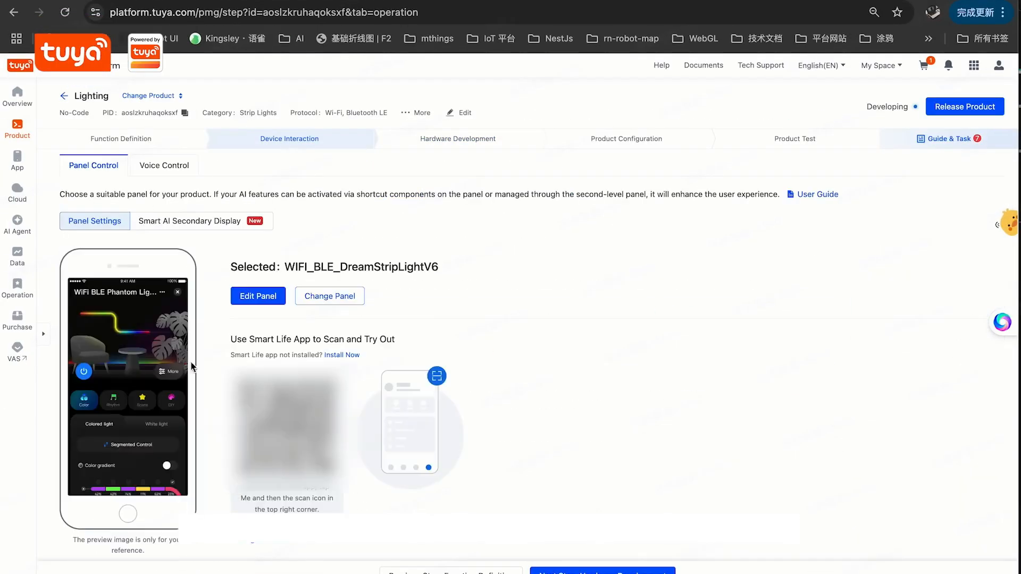